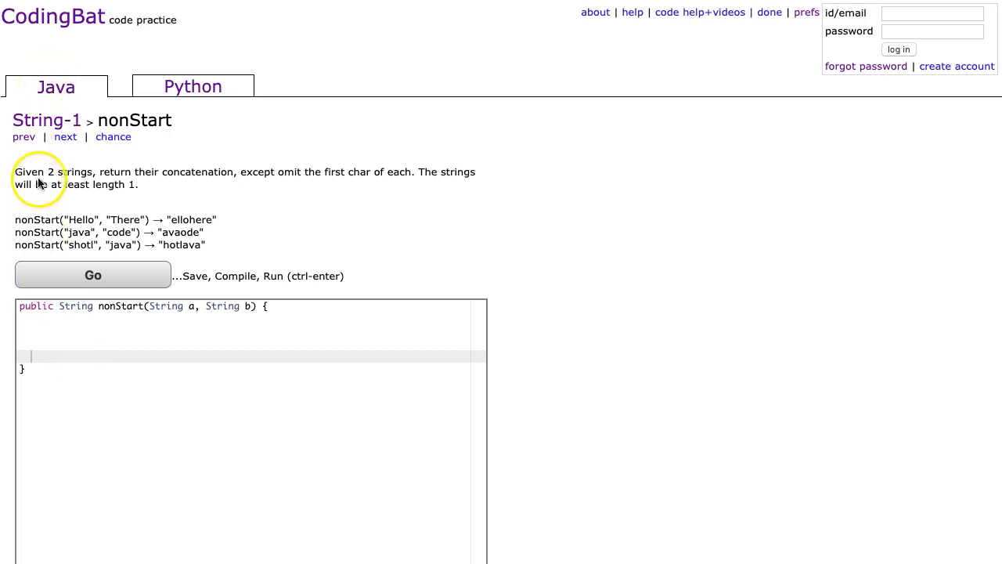
mouse_move(188, 178)
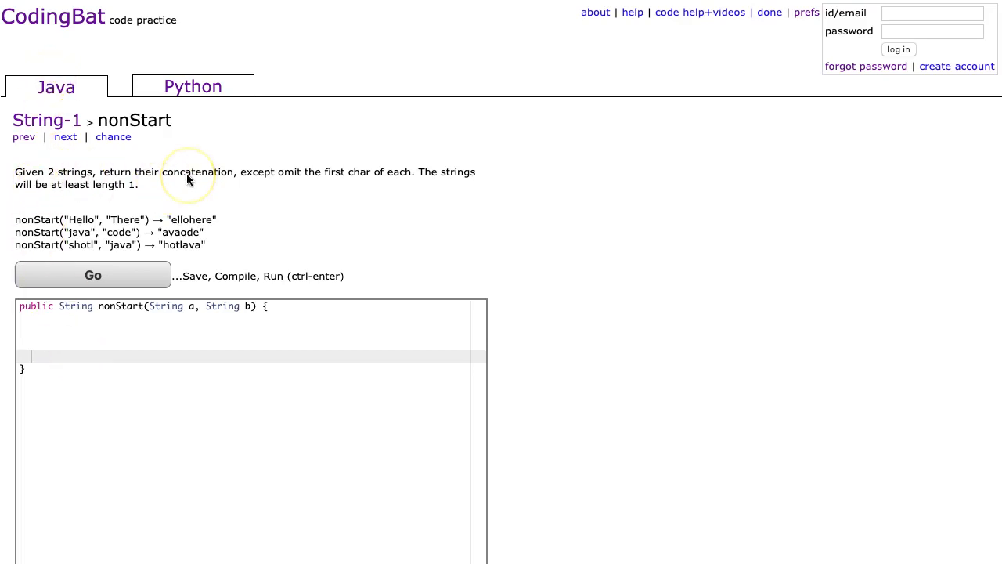
mouse_move(188, 178)
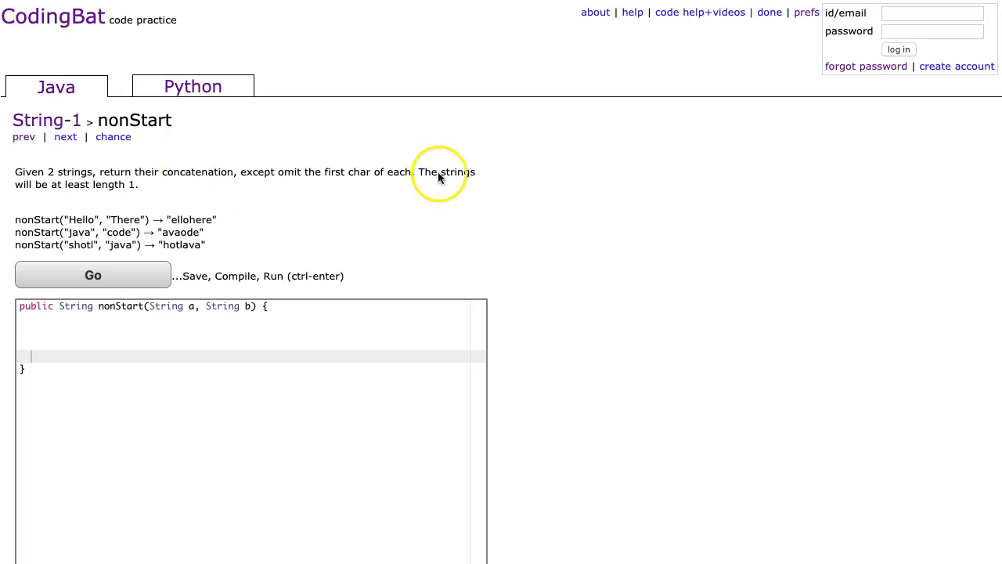
mouse_move(76, 199)
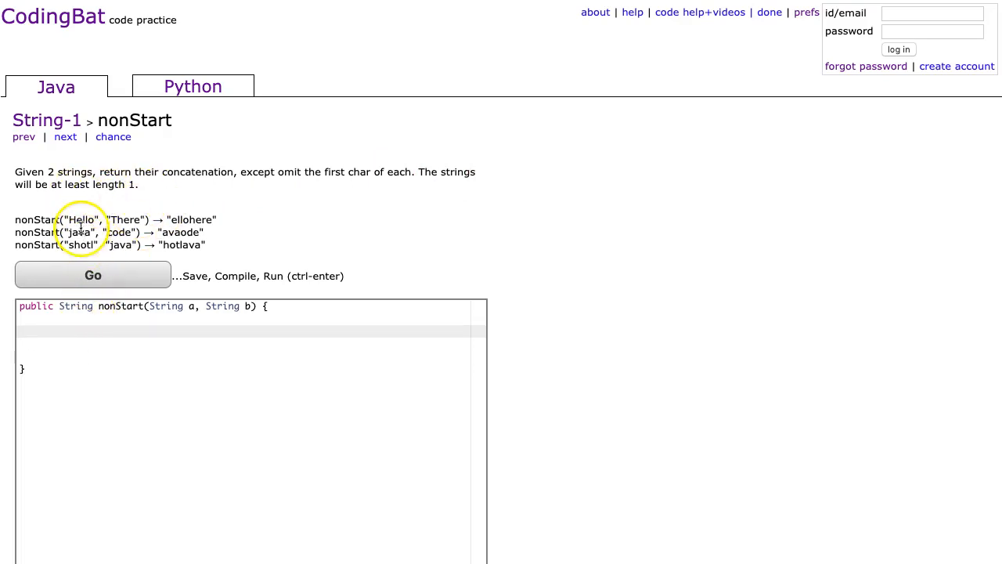
Store the lengths of a and b in int variables la and lb
double_click(82, 219)
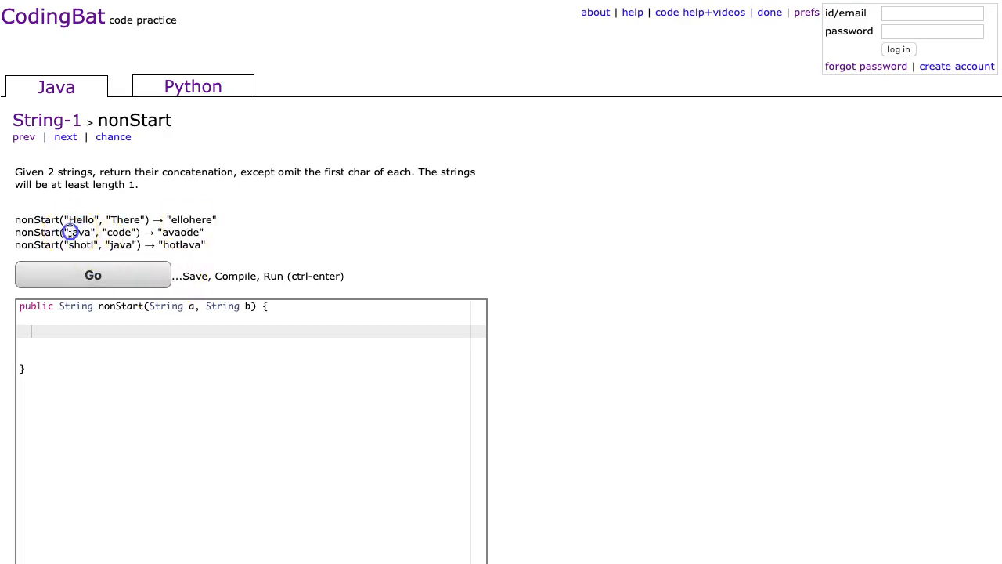
double_click(78, 232)
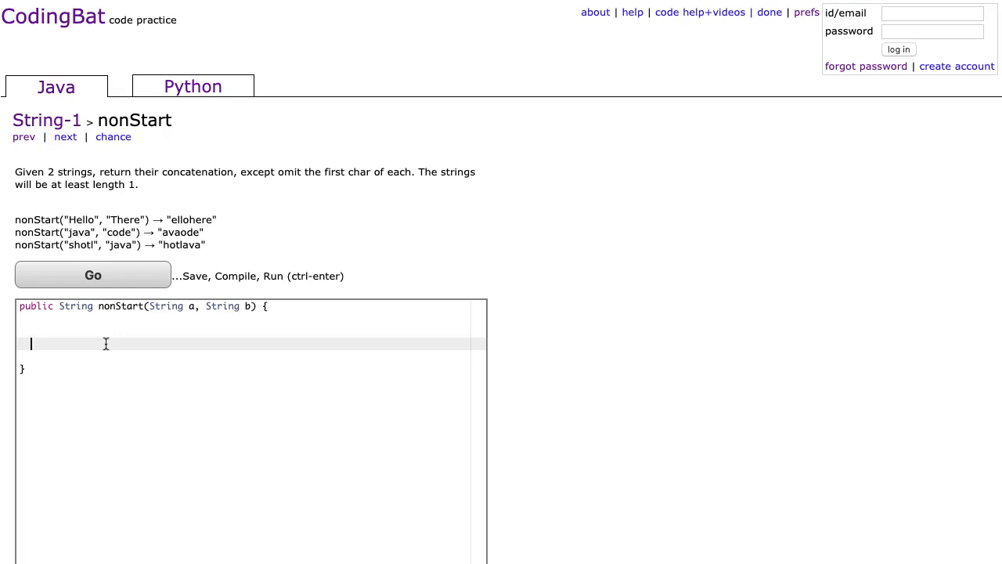
text(int)
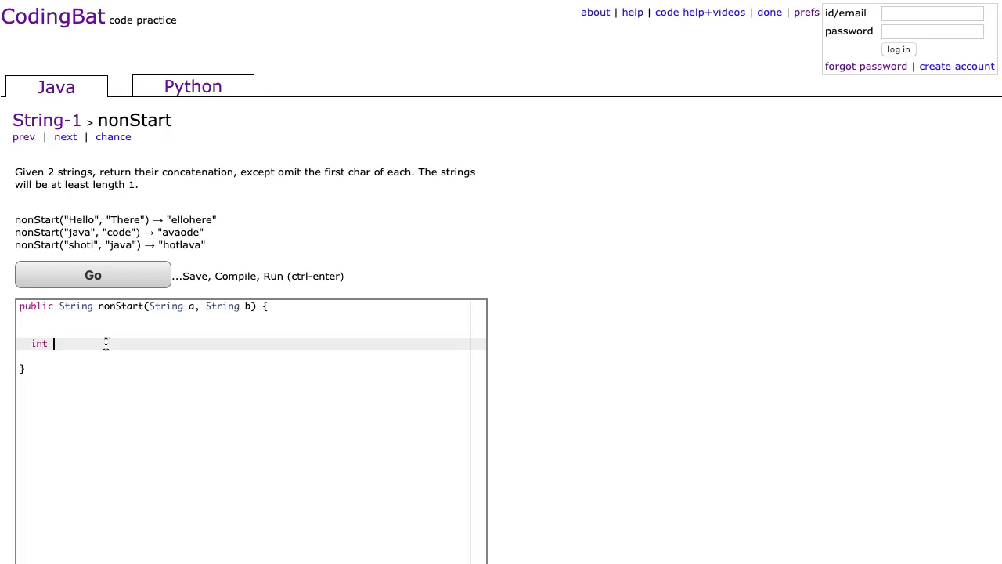
text(la = a.le)
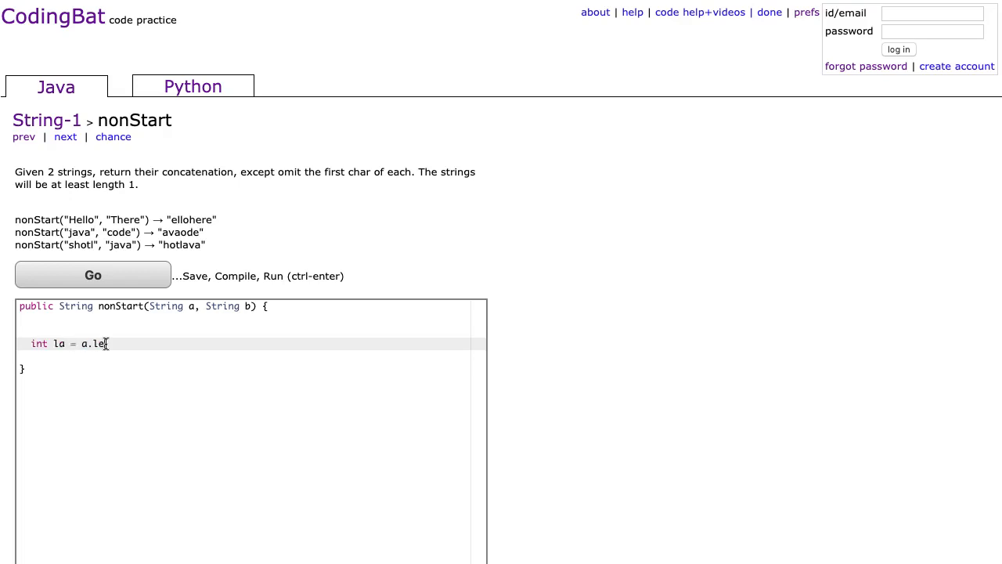
text(ngth();)
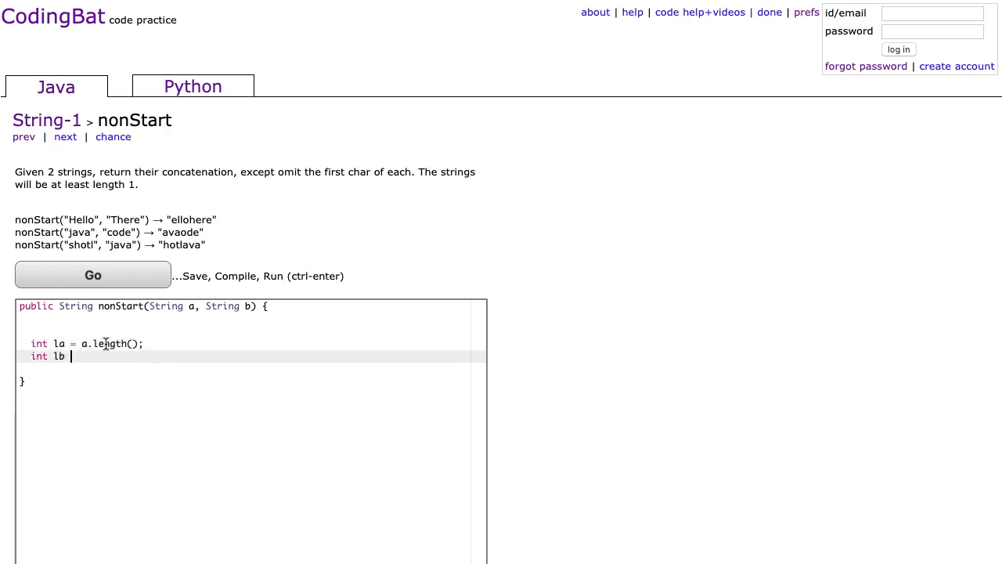
text(= b.length();)
text(return)
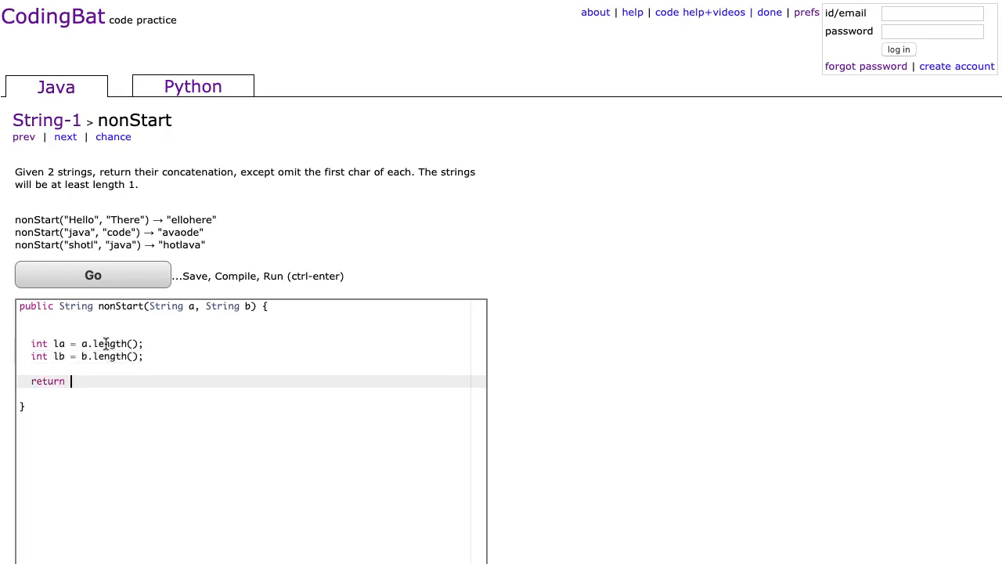
Write the return statement a.substring(1,la) + b.substring(a,lb);
text(a)
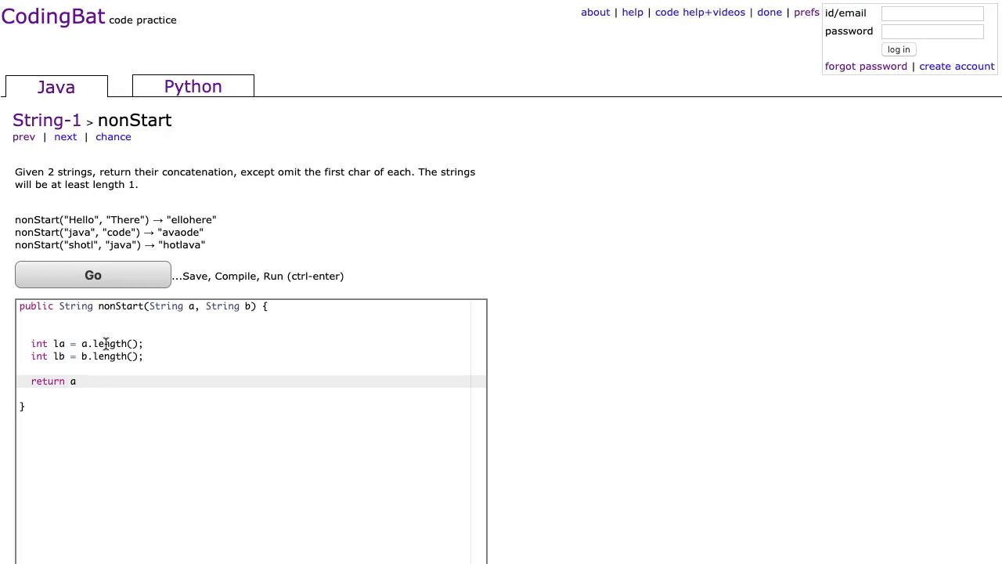
text(.substring())
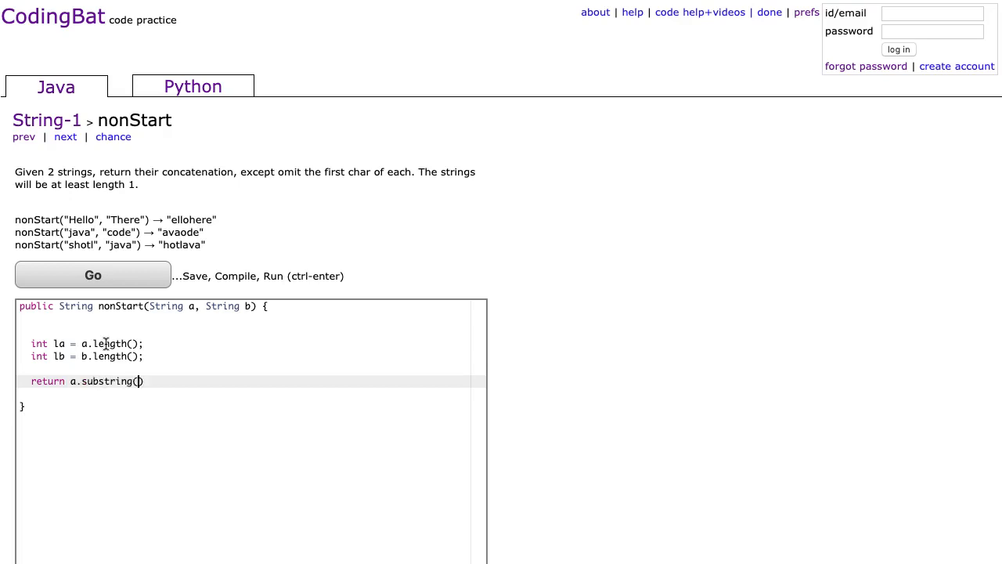
text(1,)
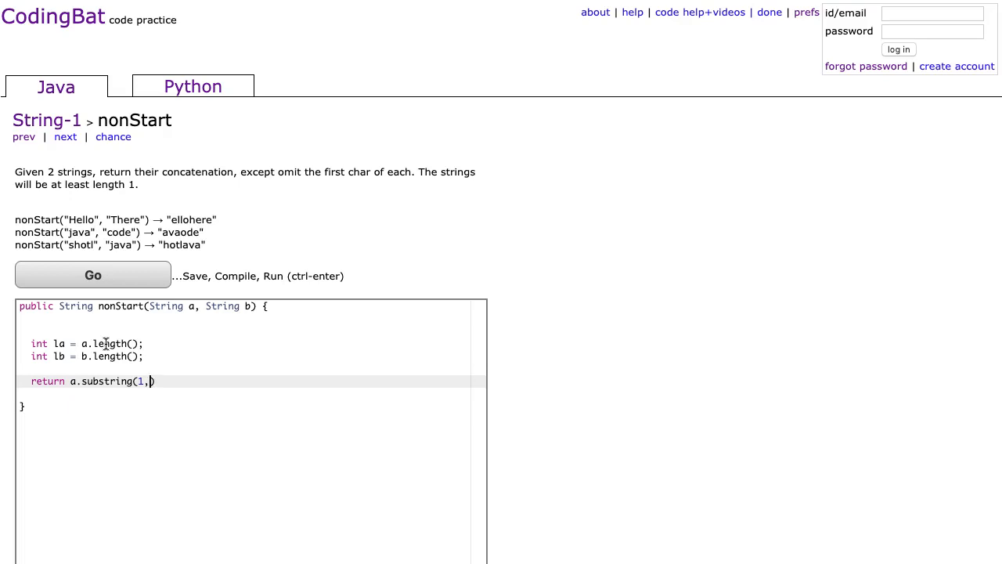
text(la) + b.)
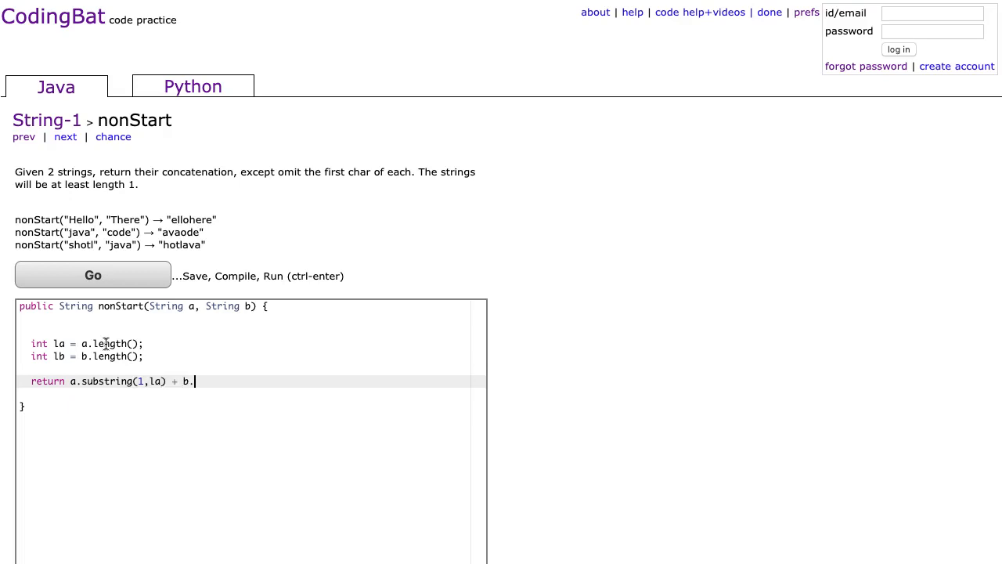
text(substring(a,lb);)
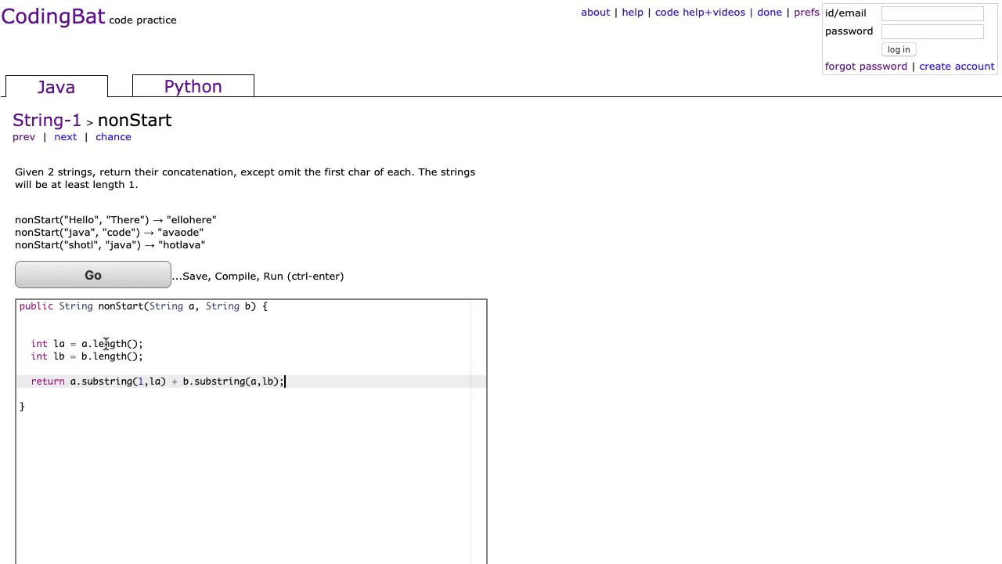
Select the wrong start index 'a' in b.substring(a,lb) to replace it with 1
click(93, 275)
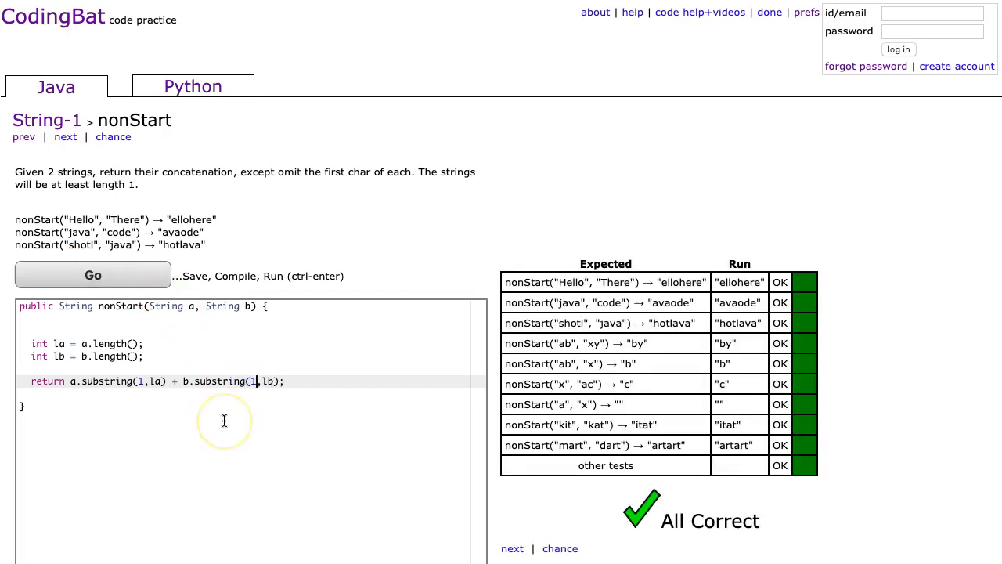
mouse_move(186, 399)
text(#)
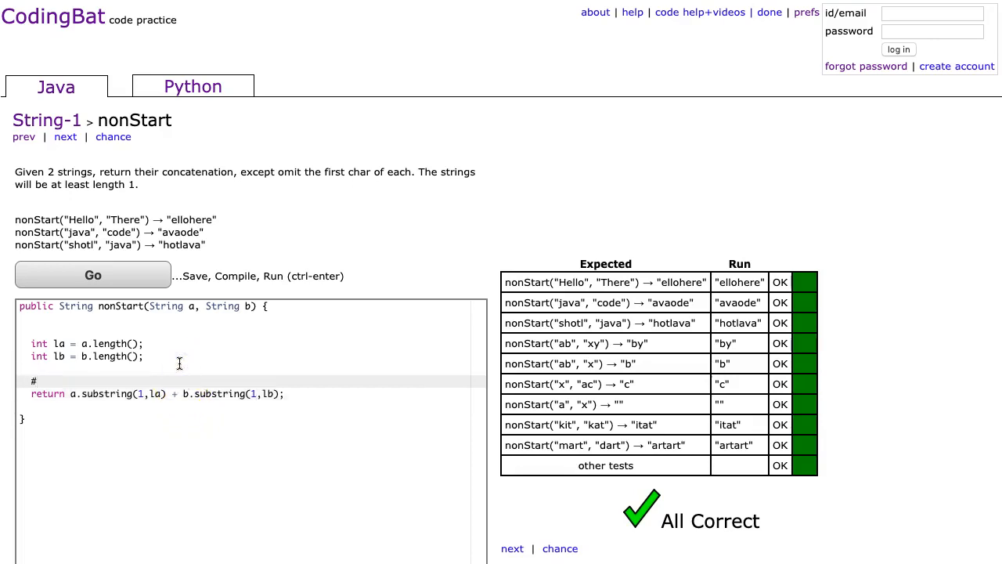
Begin a '//sub' comment line above the return statement
text(/sub)
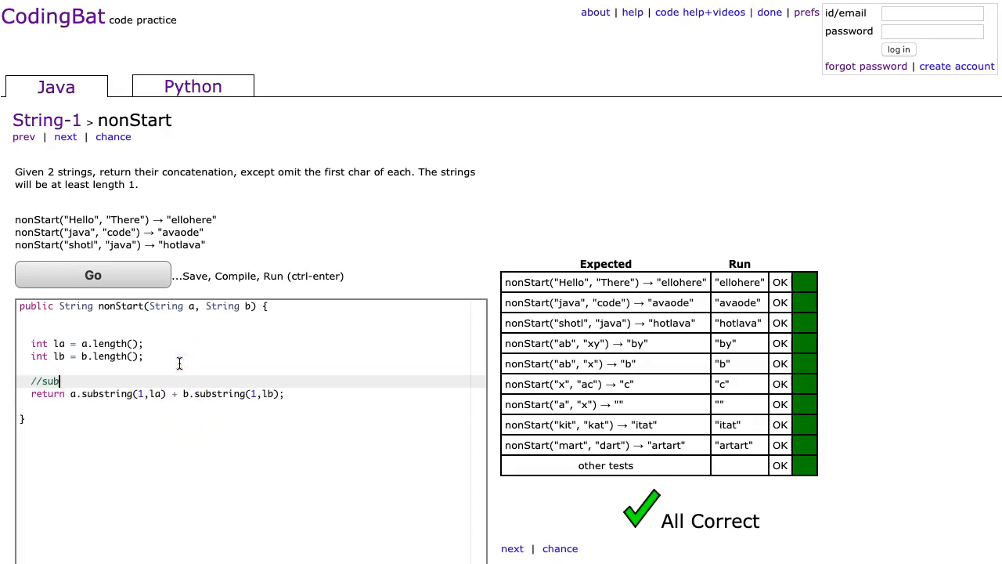